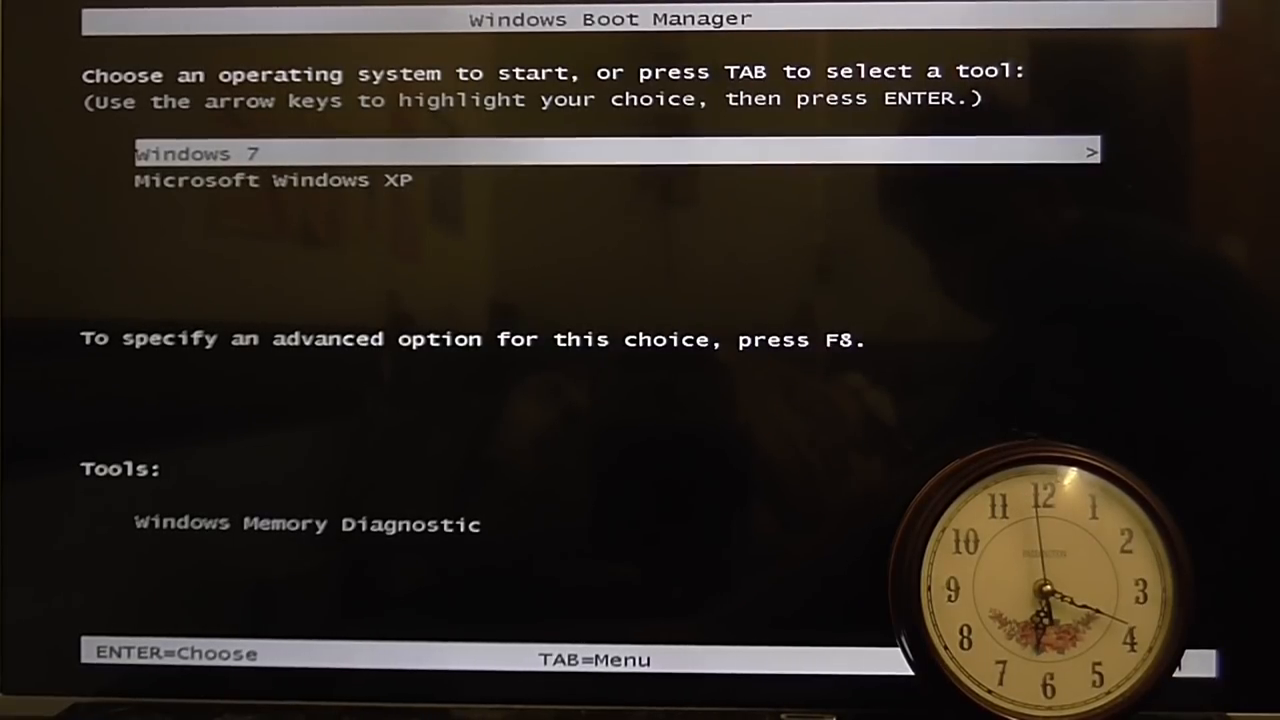
# Boot into Windows 7 from the Windows Boot Manager
pyautogui.press('enter')
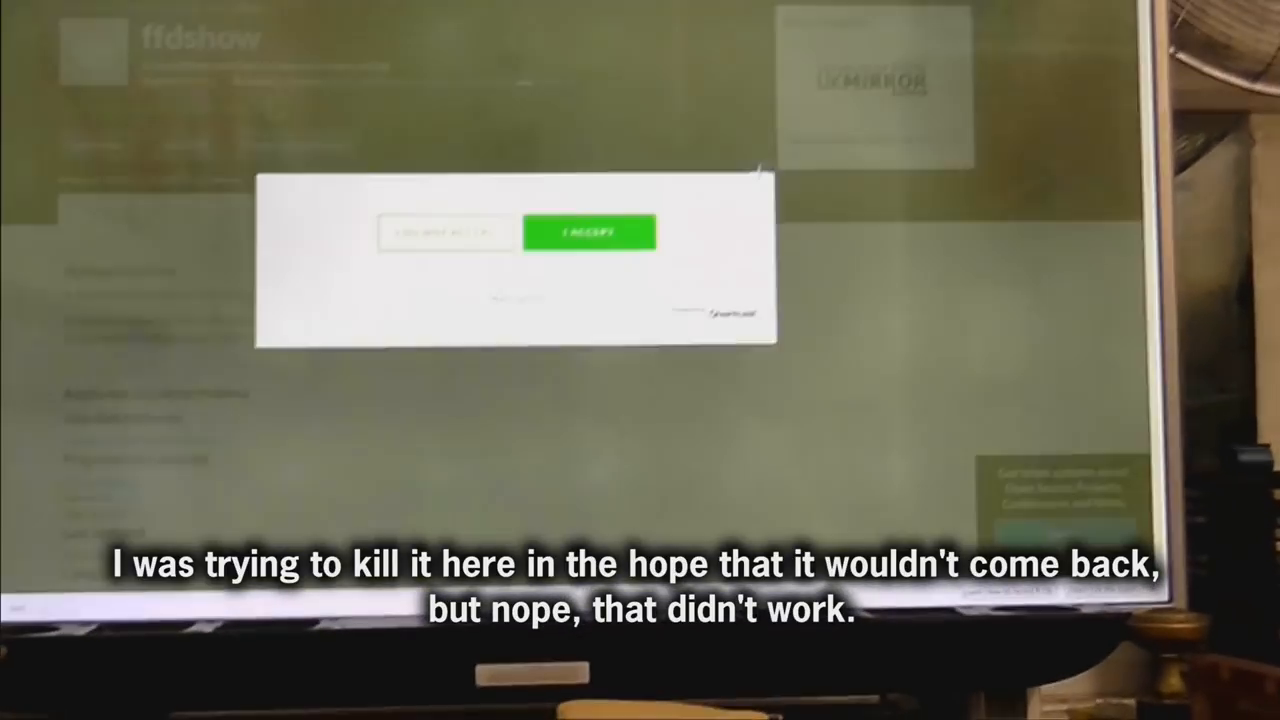
pyautogui.click(588, 232)
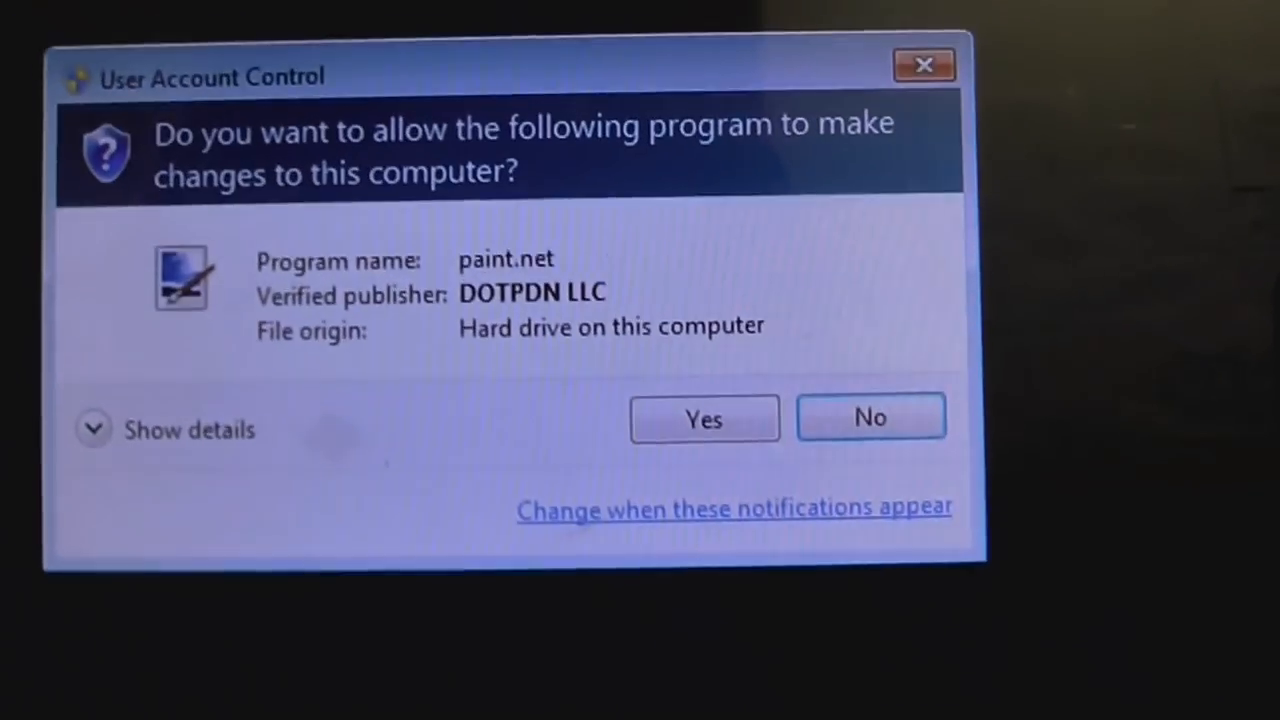
pyautogui.click(704, 418)
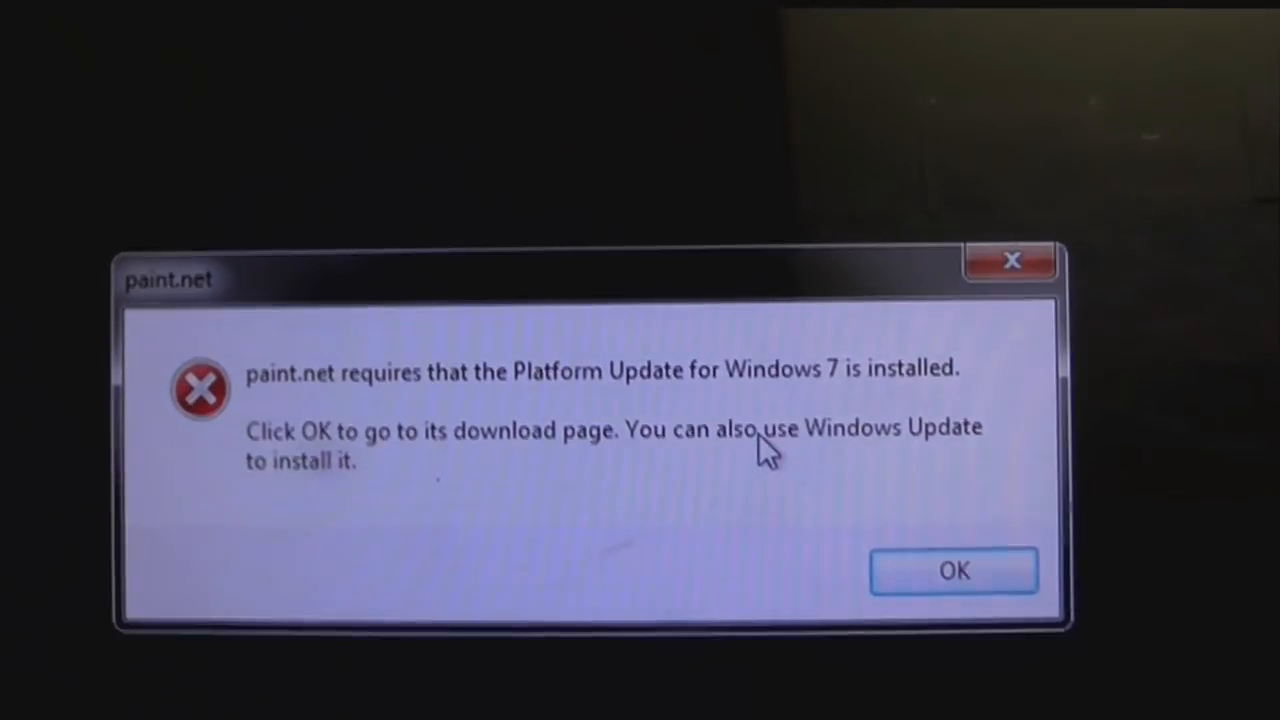
pyautogui.click(952, 570)
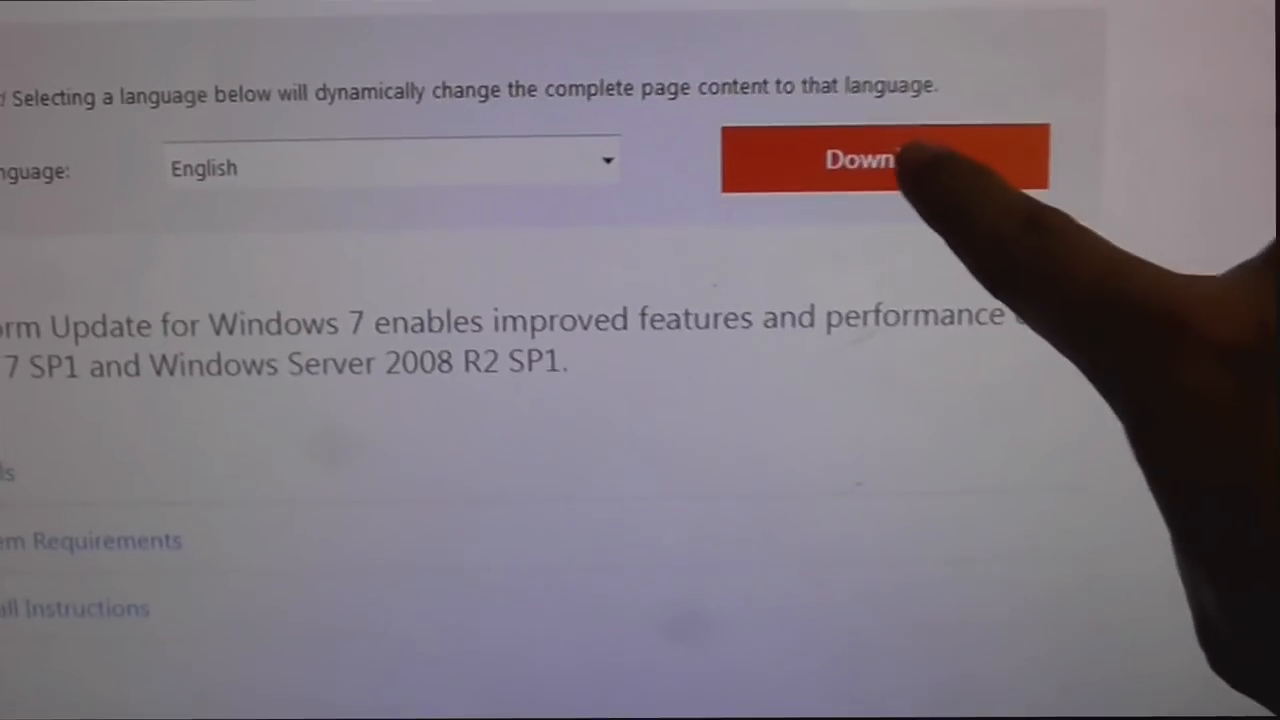
pyautogui.click(884, 158)
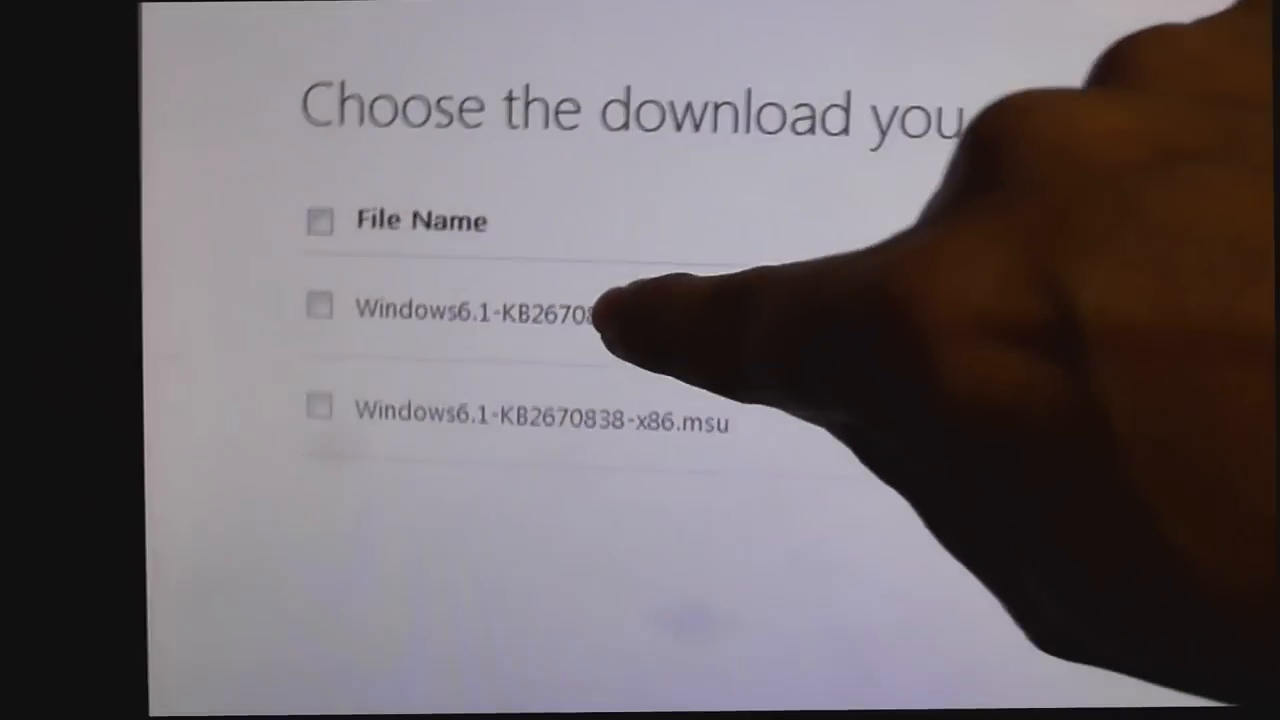
pyautogui.click(470, 308)
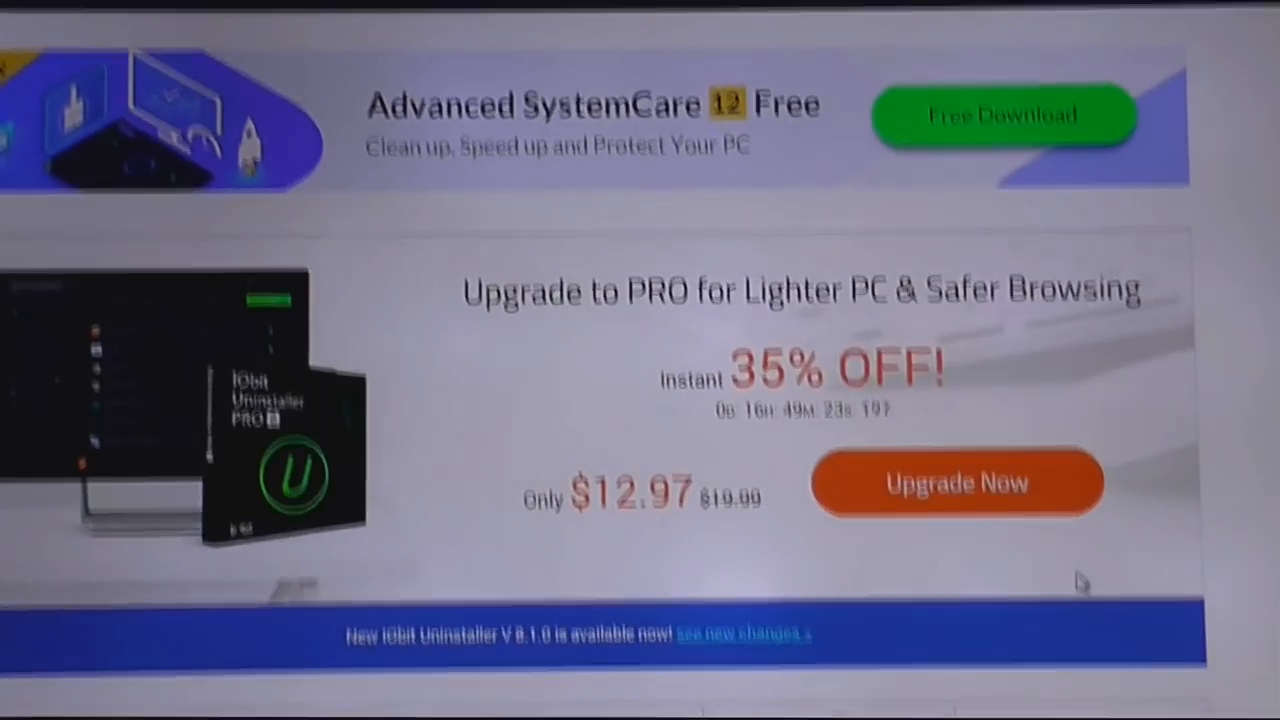
pyautogui.scroll(-3)
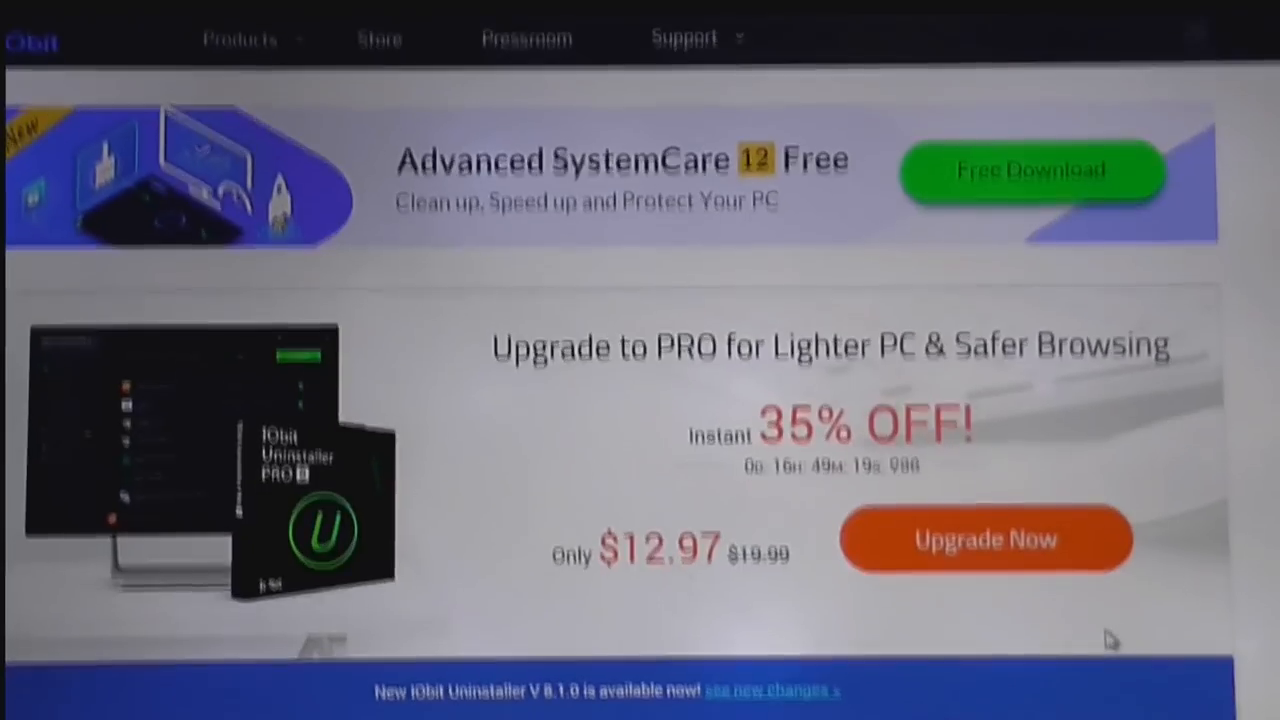
pyautogui.scroll(-3)
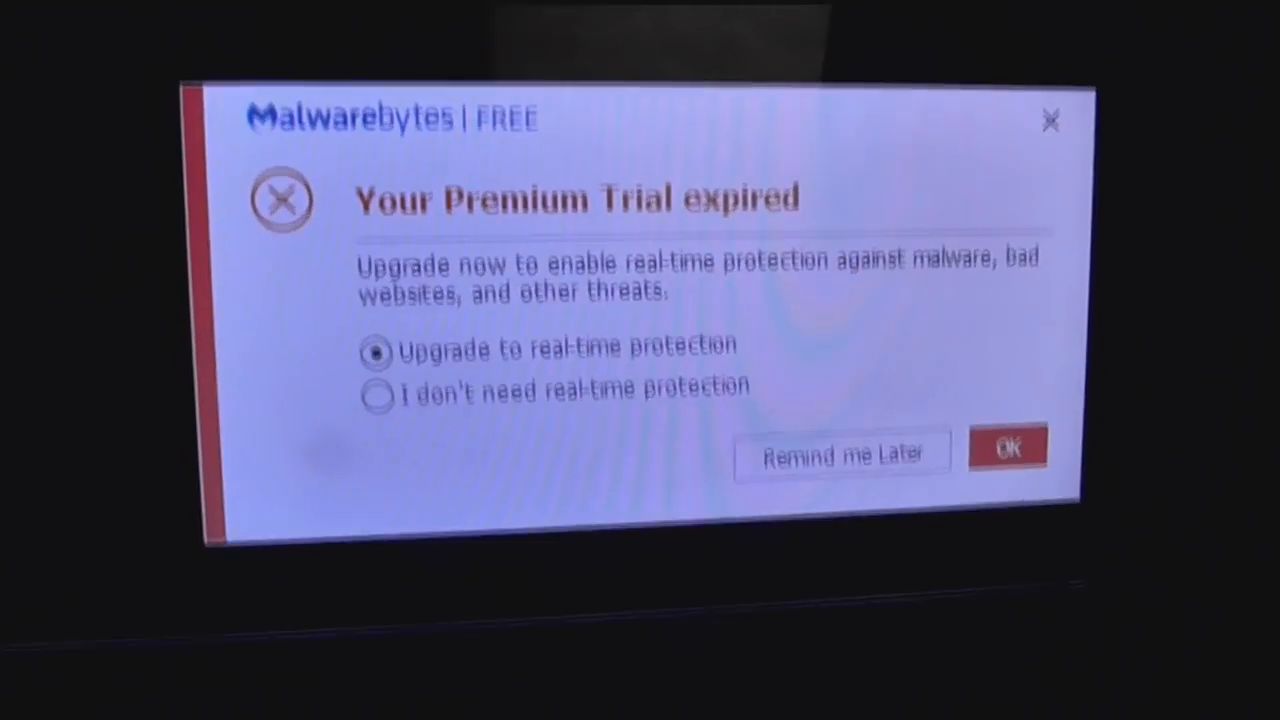
pyautogui.click(1008, 448)
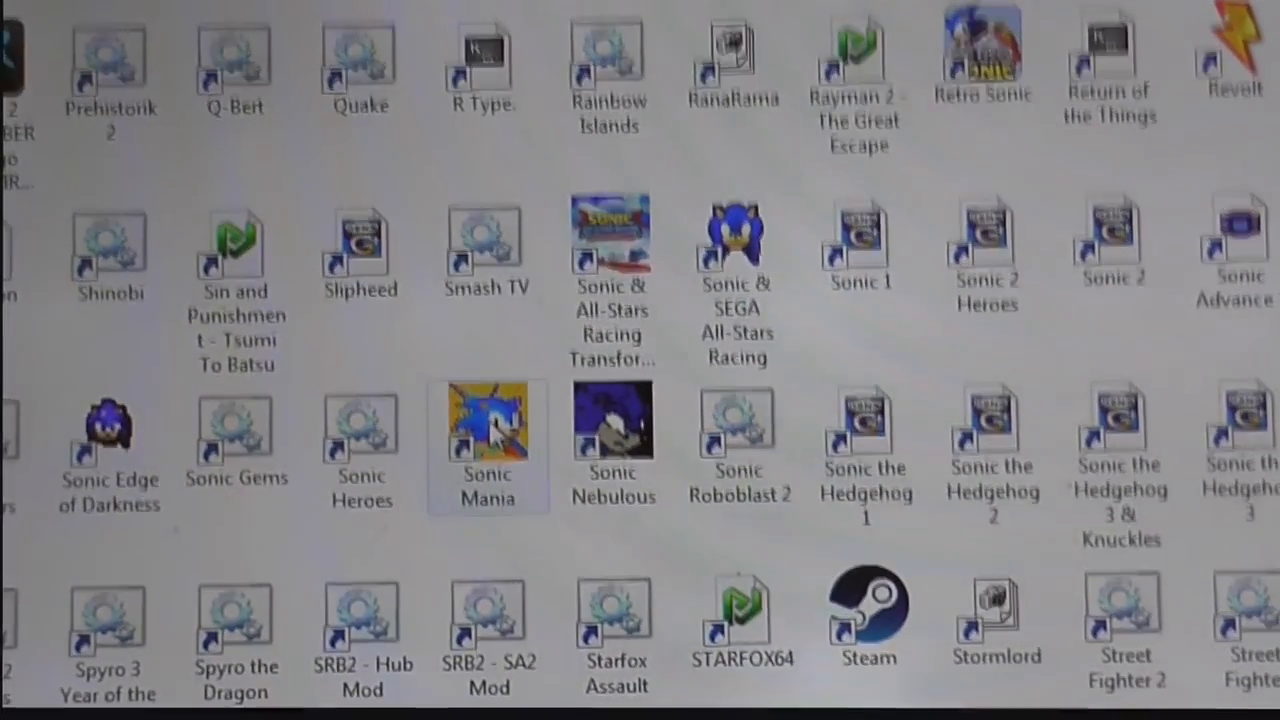
pyautogui.doubleClick(868, 610)
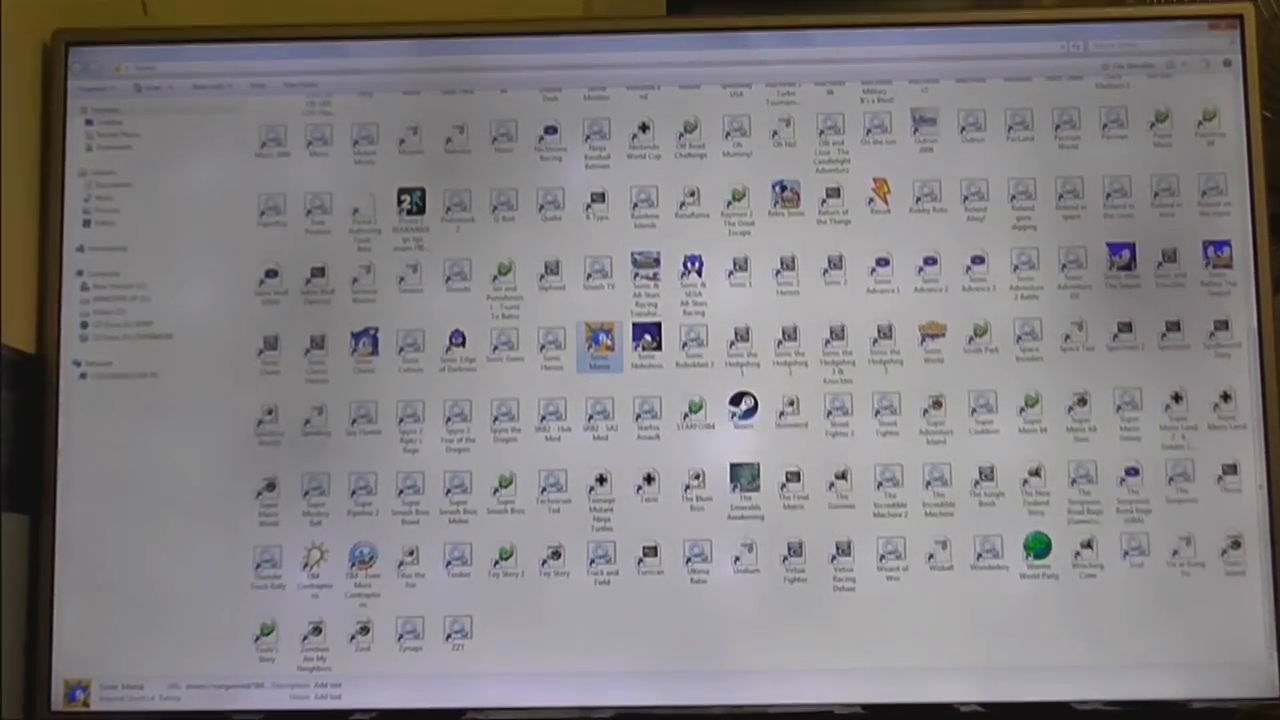
pyautogui.doubleClick(742, 410)
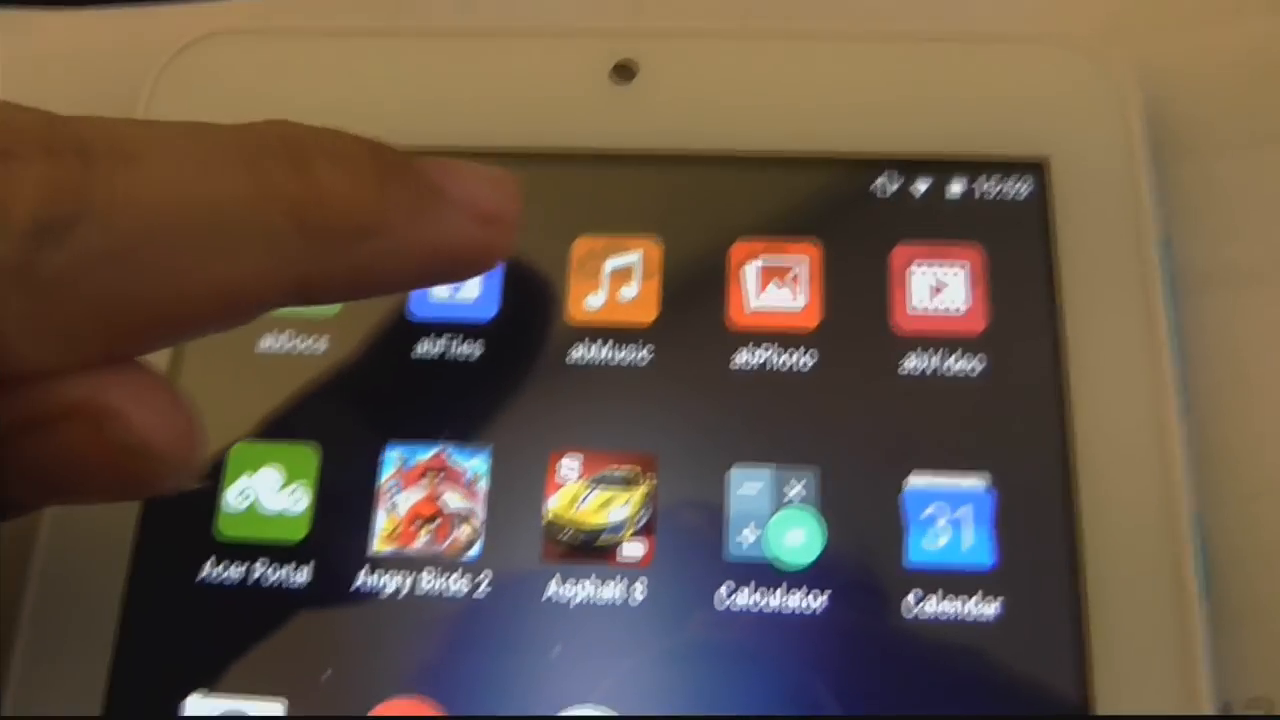
pyautogui.click(452, 300)
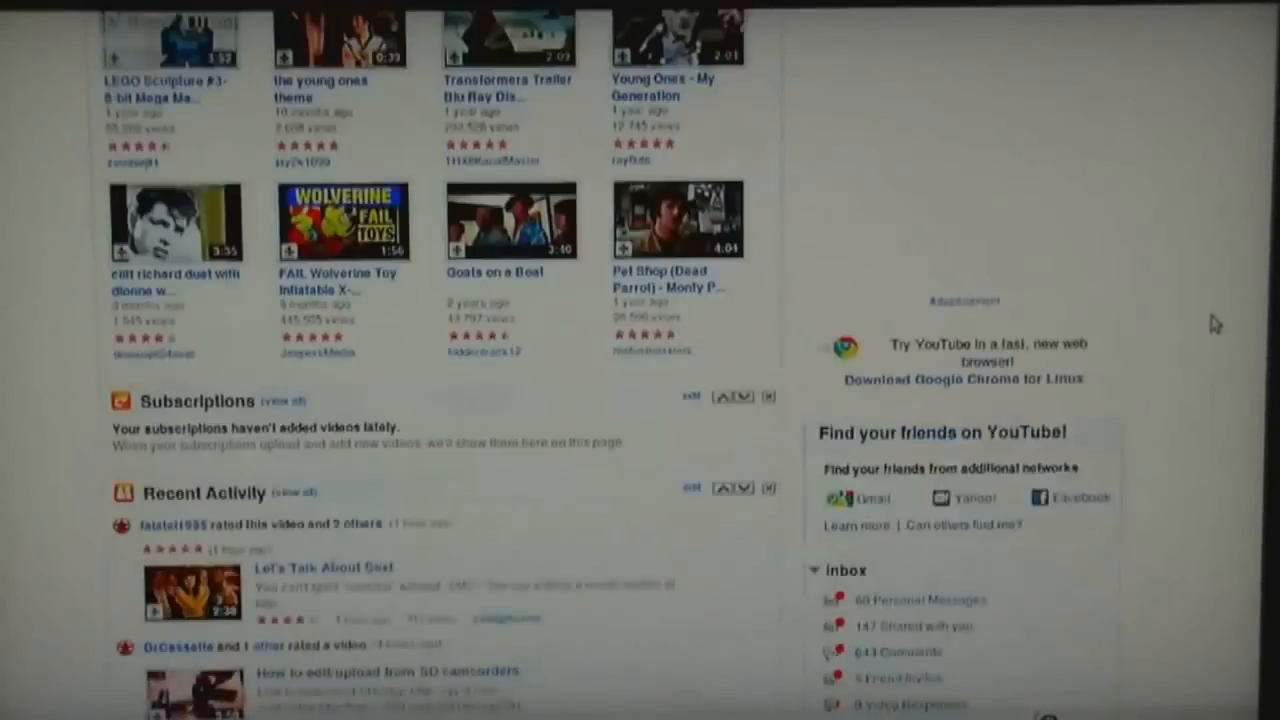
pyautogui.scroll(-3)
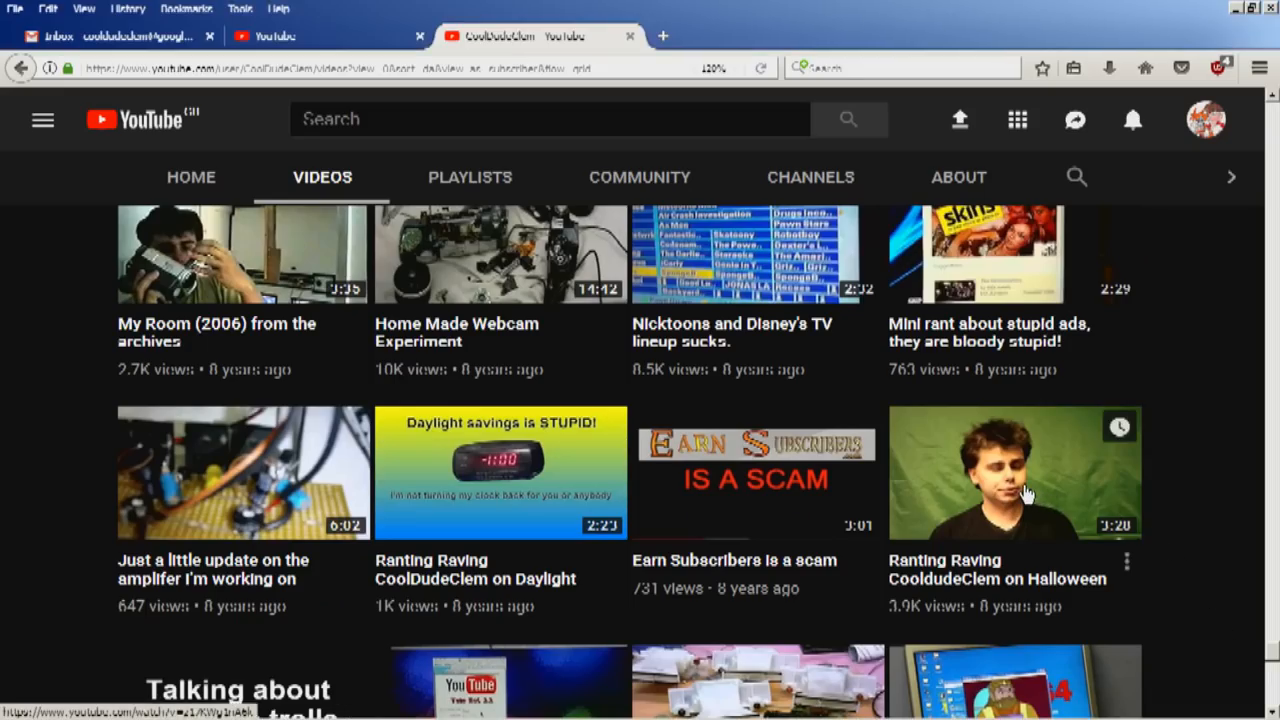
pyautogui.click(1014, 472)
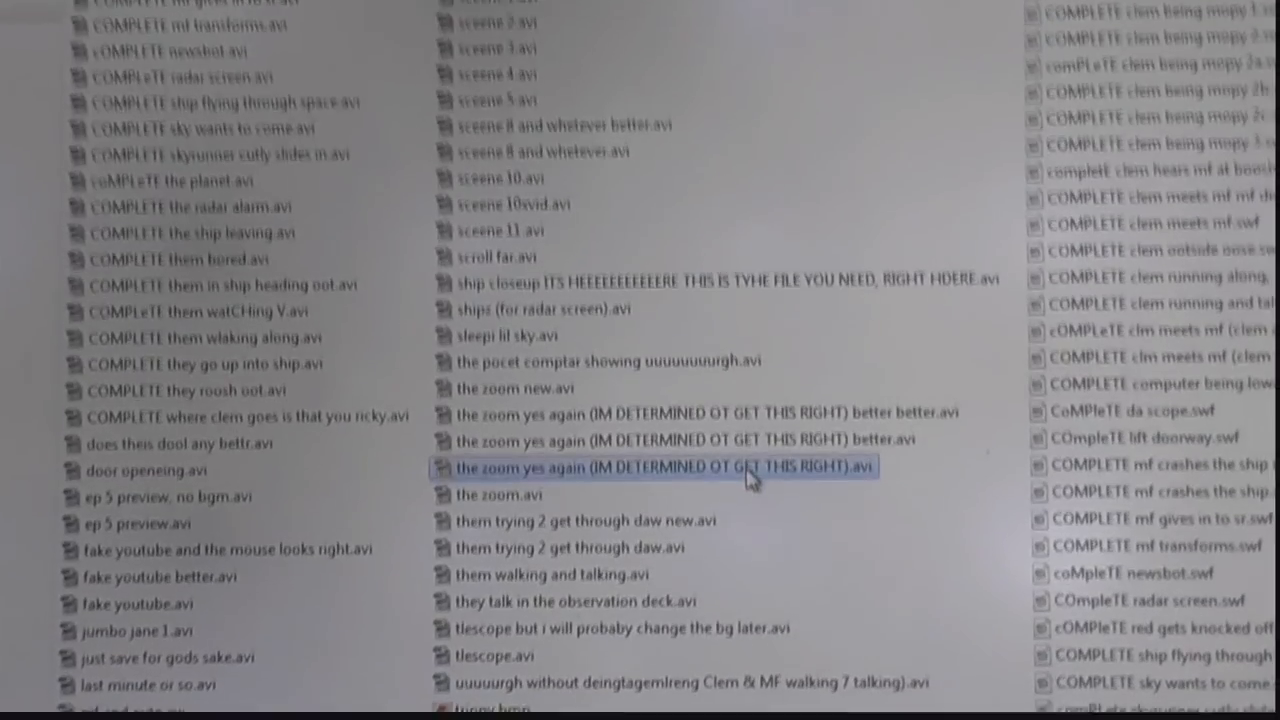
pyautogui.scroll(-3)
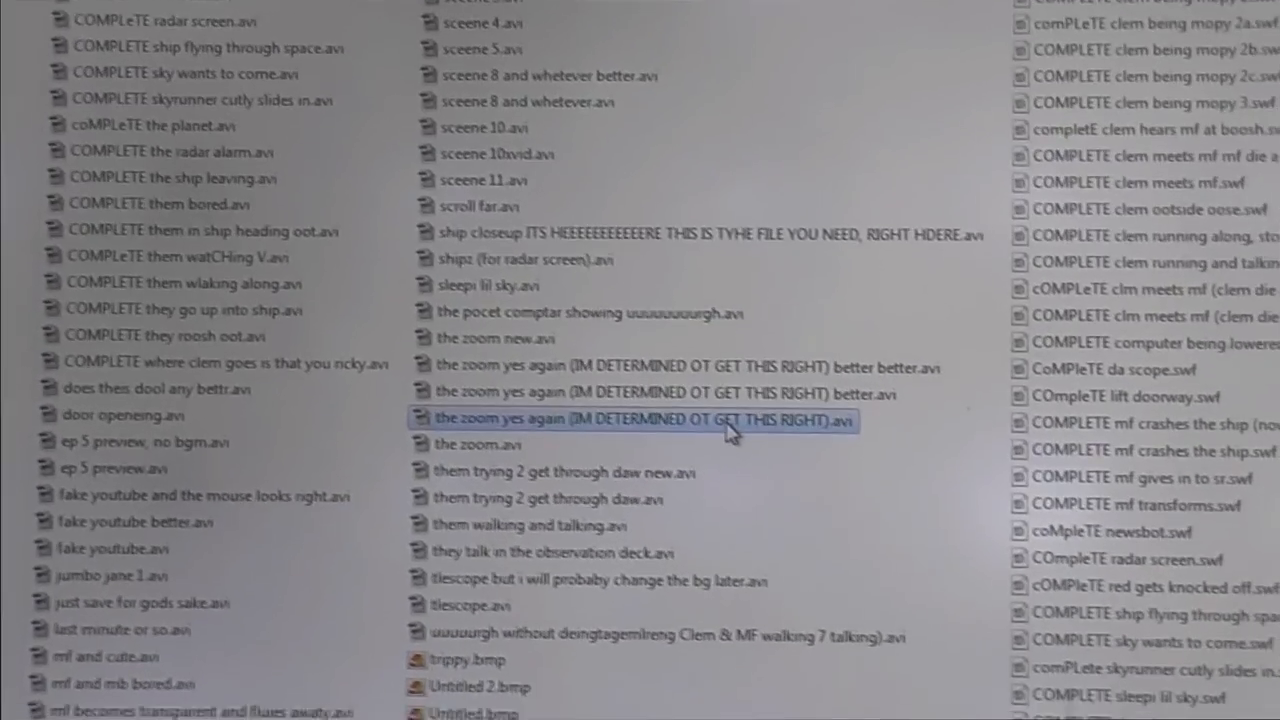
pyautogui.scroll(-3)
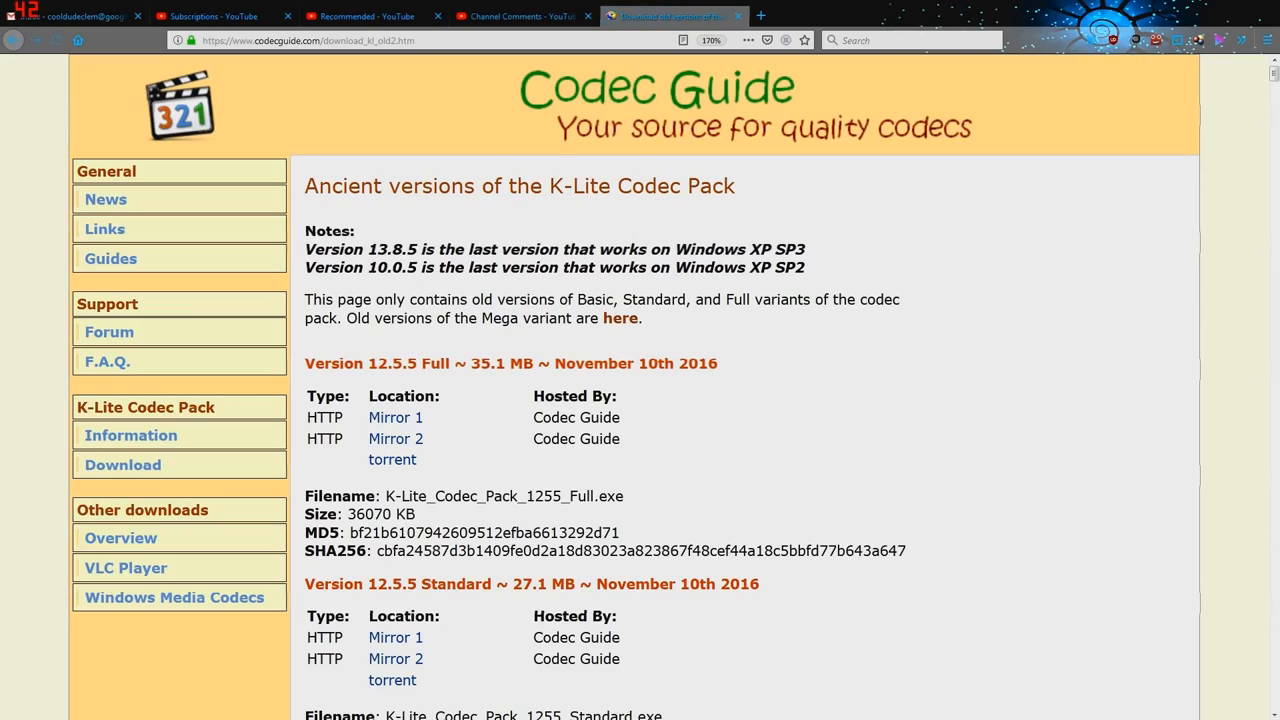
# Scroll the Ancient versions page down to the oldest release, K-Lite 9.9.5 Full from May 2013
pyautogui.scroll(-3)
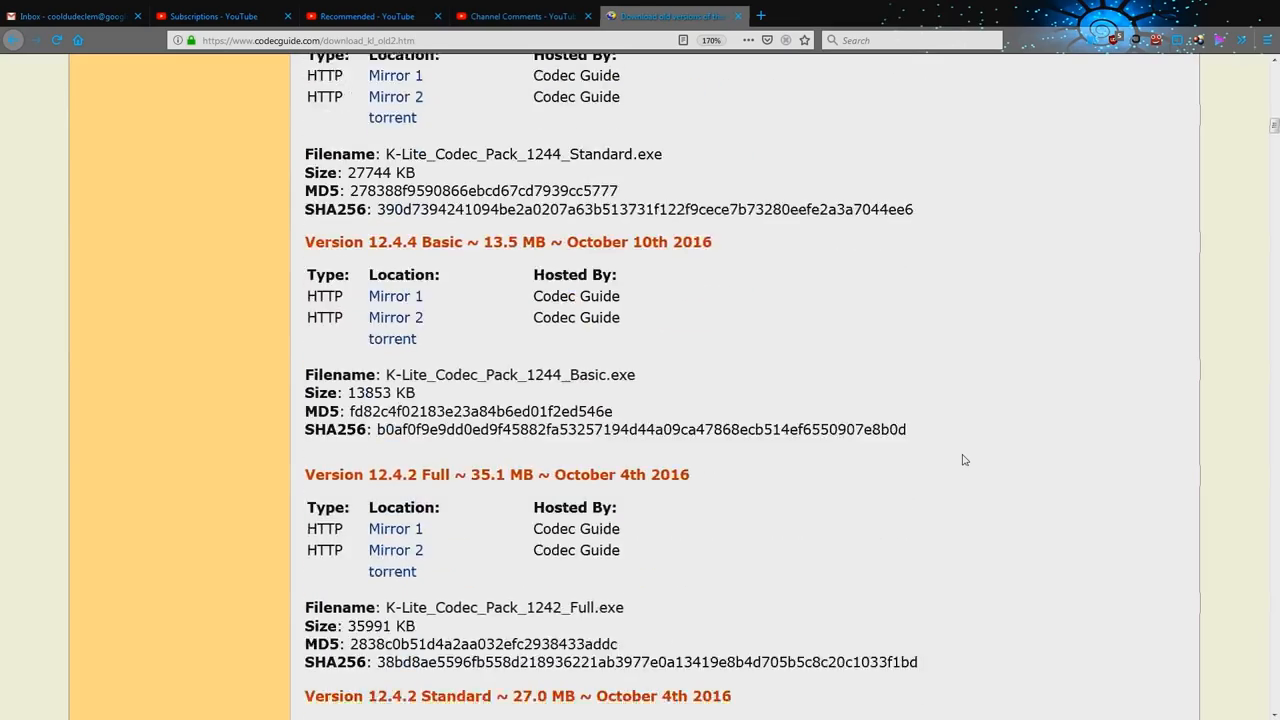
pyautogui.scroll(-3)
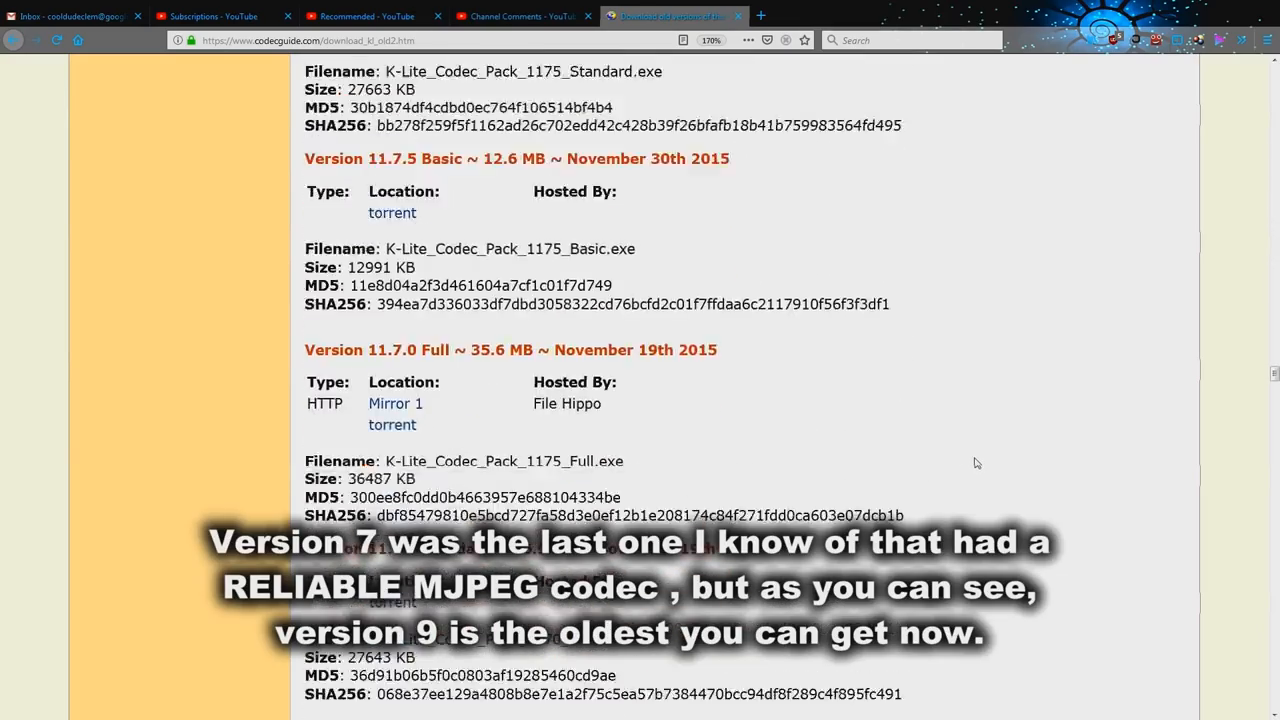
pyautogui.scroll(-3)
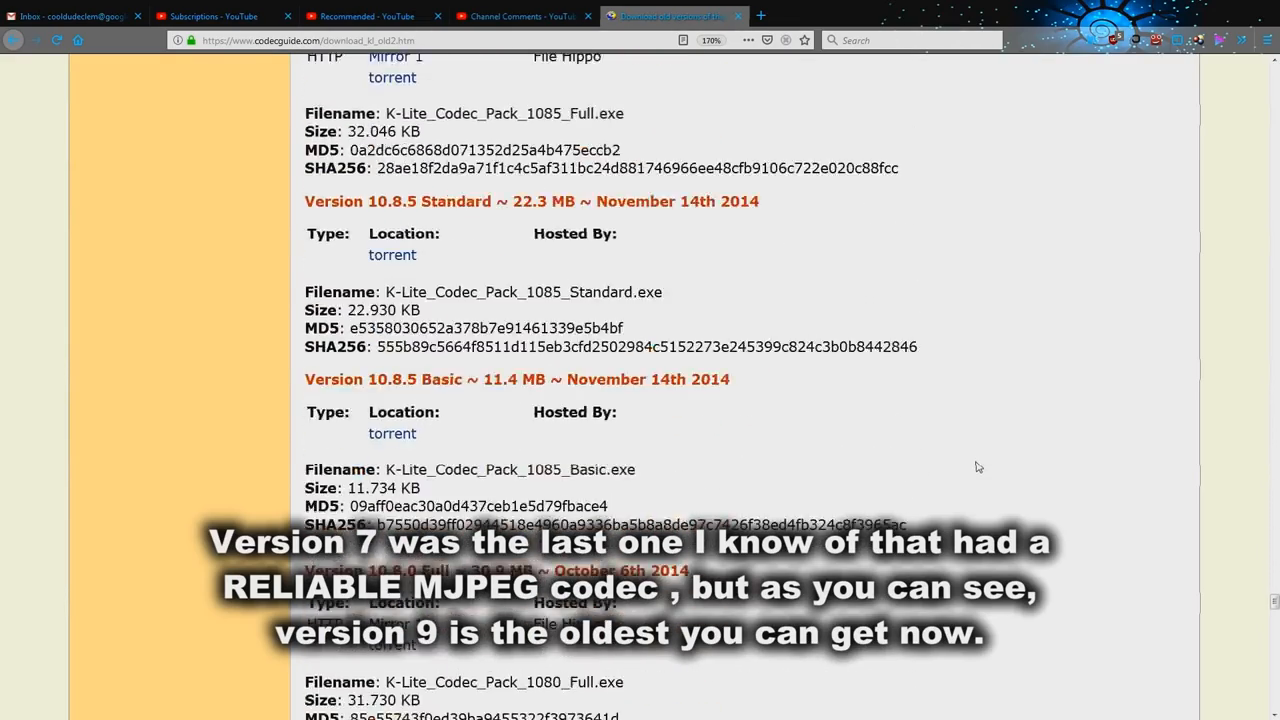
pyautogui.scroll(-3)
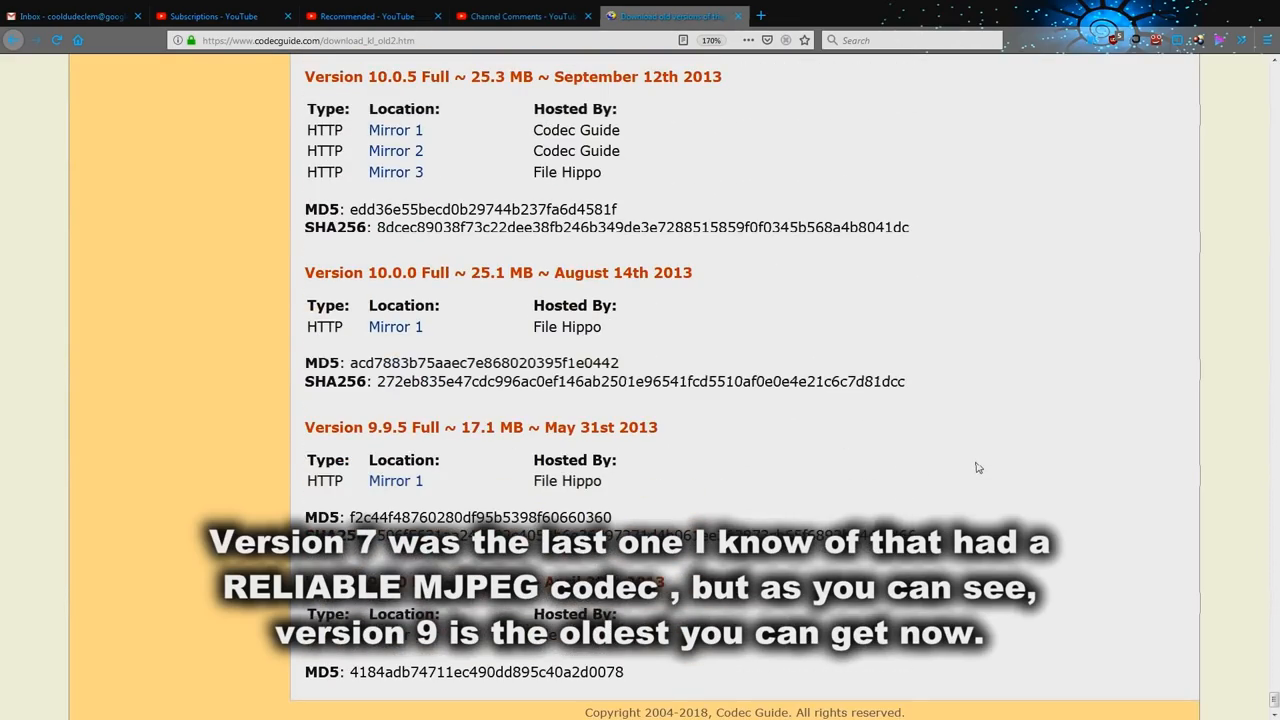